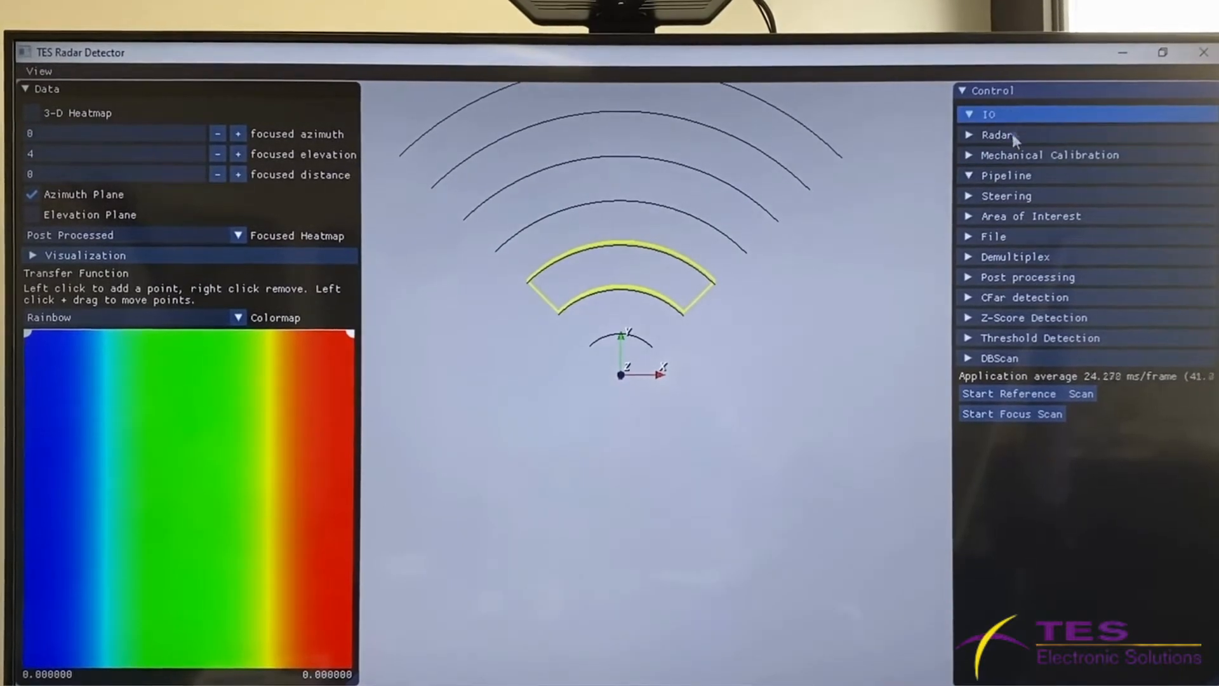
# Step: Start the radar pipeline and expand Area of Interest to show its X/Y/Z start and length values
pyautogui.click(1007, 175)
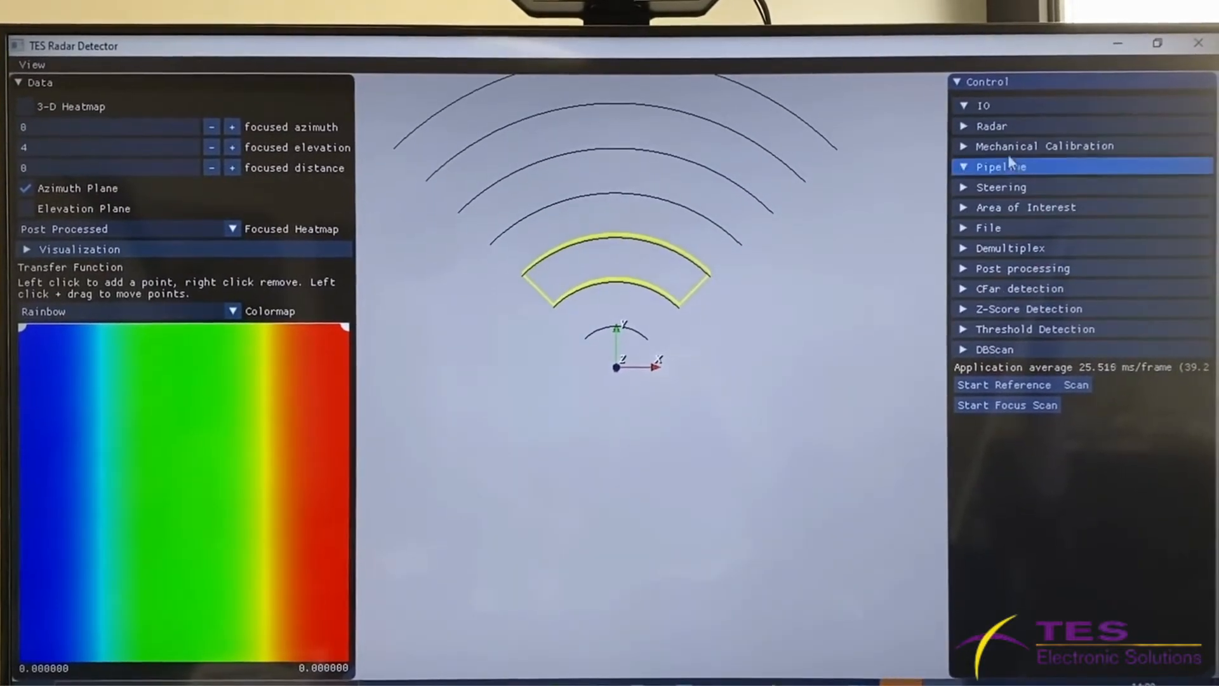
pyautogui.click(1041, 144)
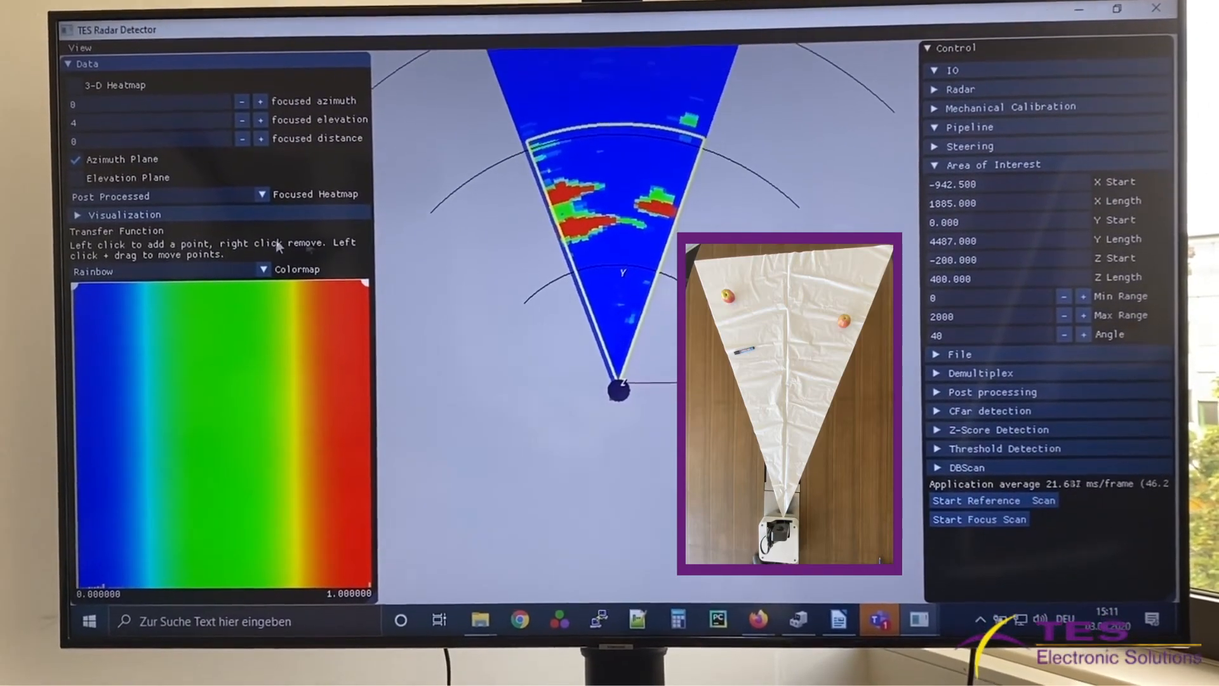
# Step: Enable Object Parameters under Visualization, labelling obj0, obj1 and obj2 with a location/dimension table
pyautogui.click(78, 213)
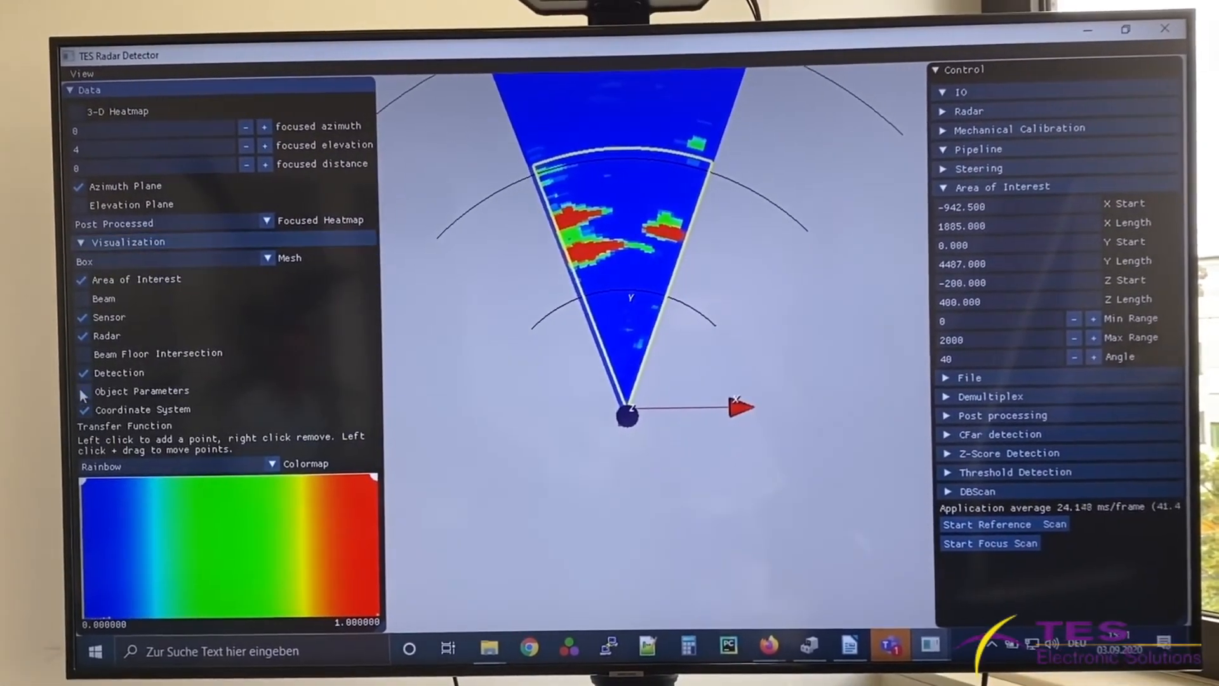
pyautogui.click(80, 390)
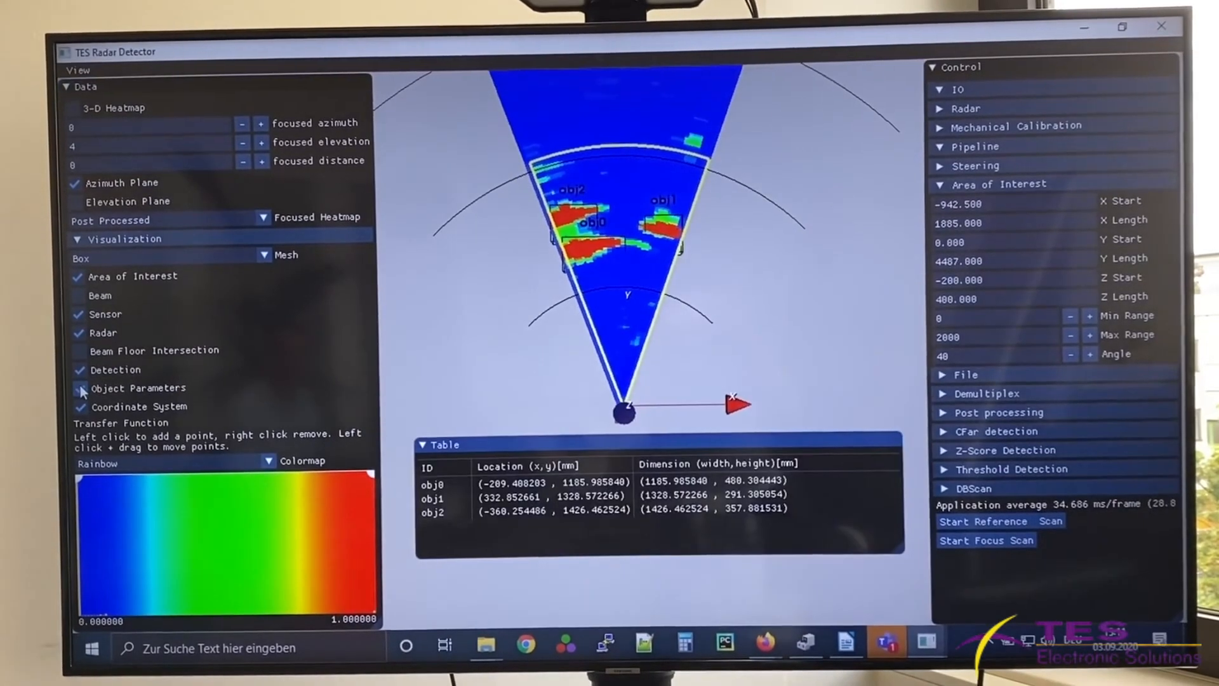